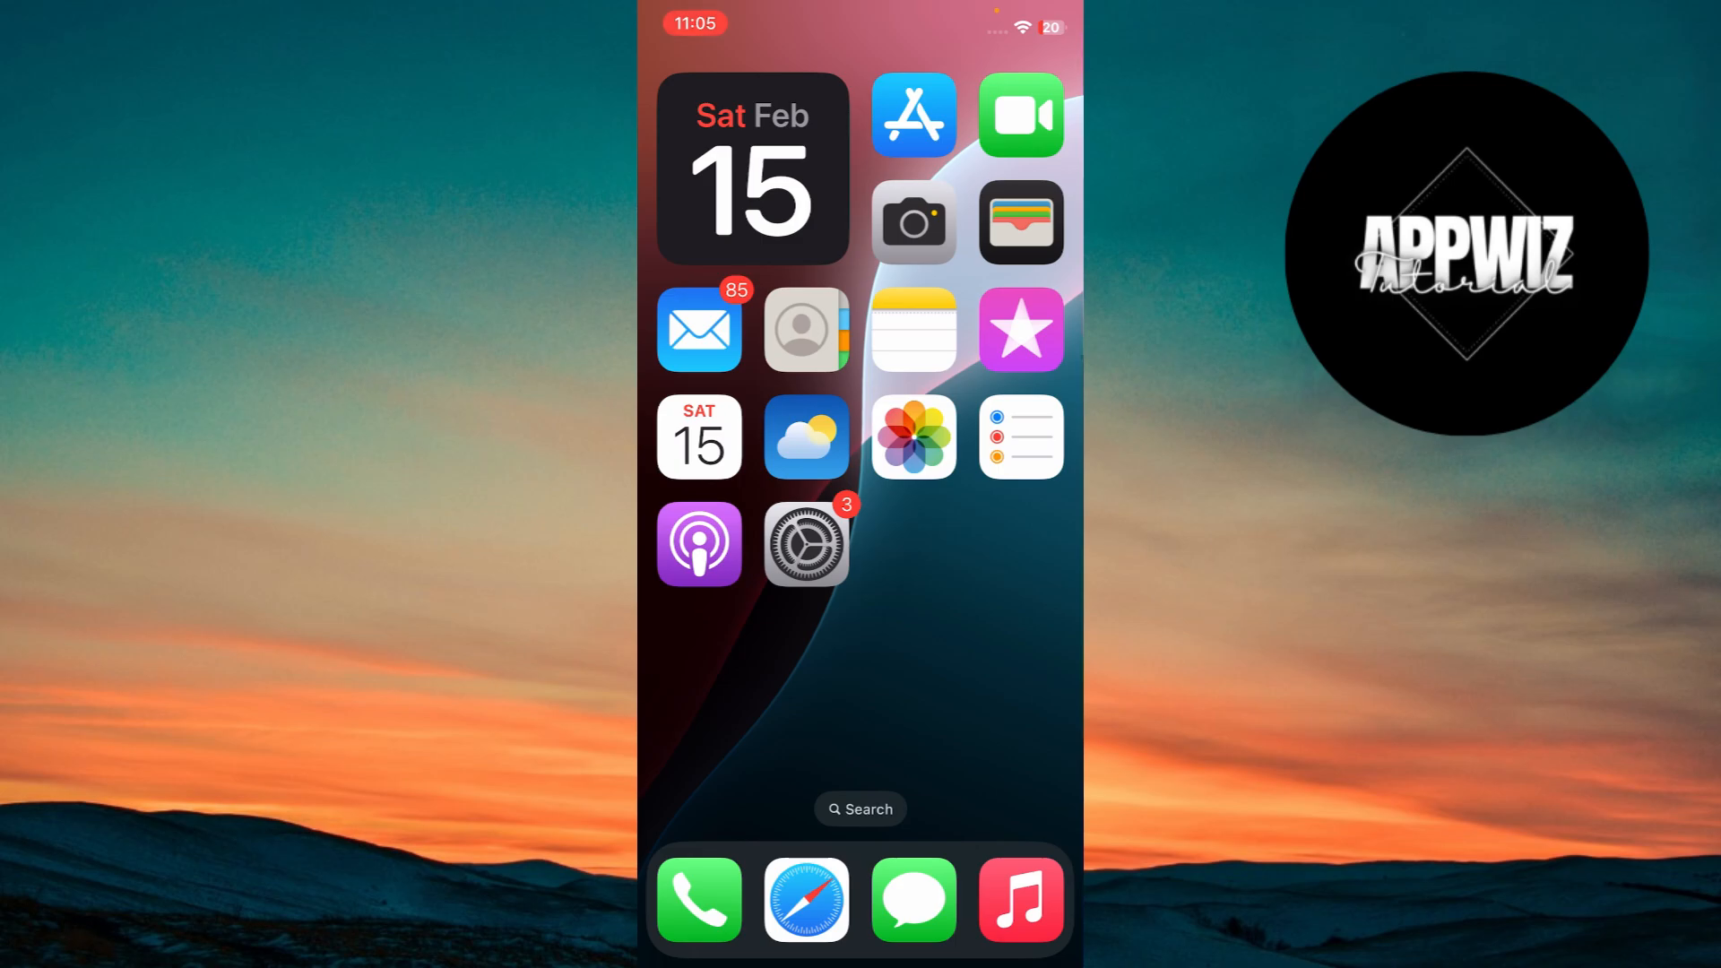
- Launch Settings from the Home Screen to show the main settings list
left_click(804, 542)
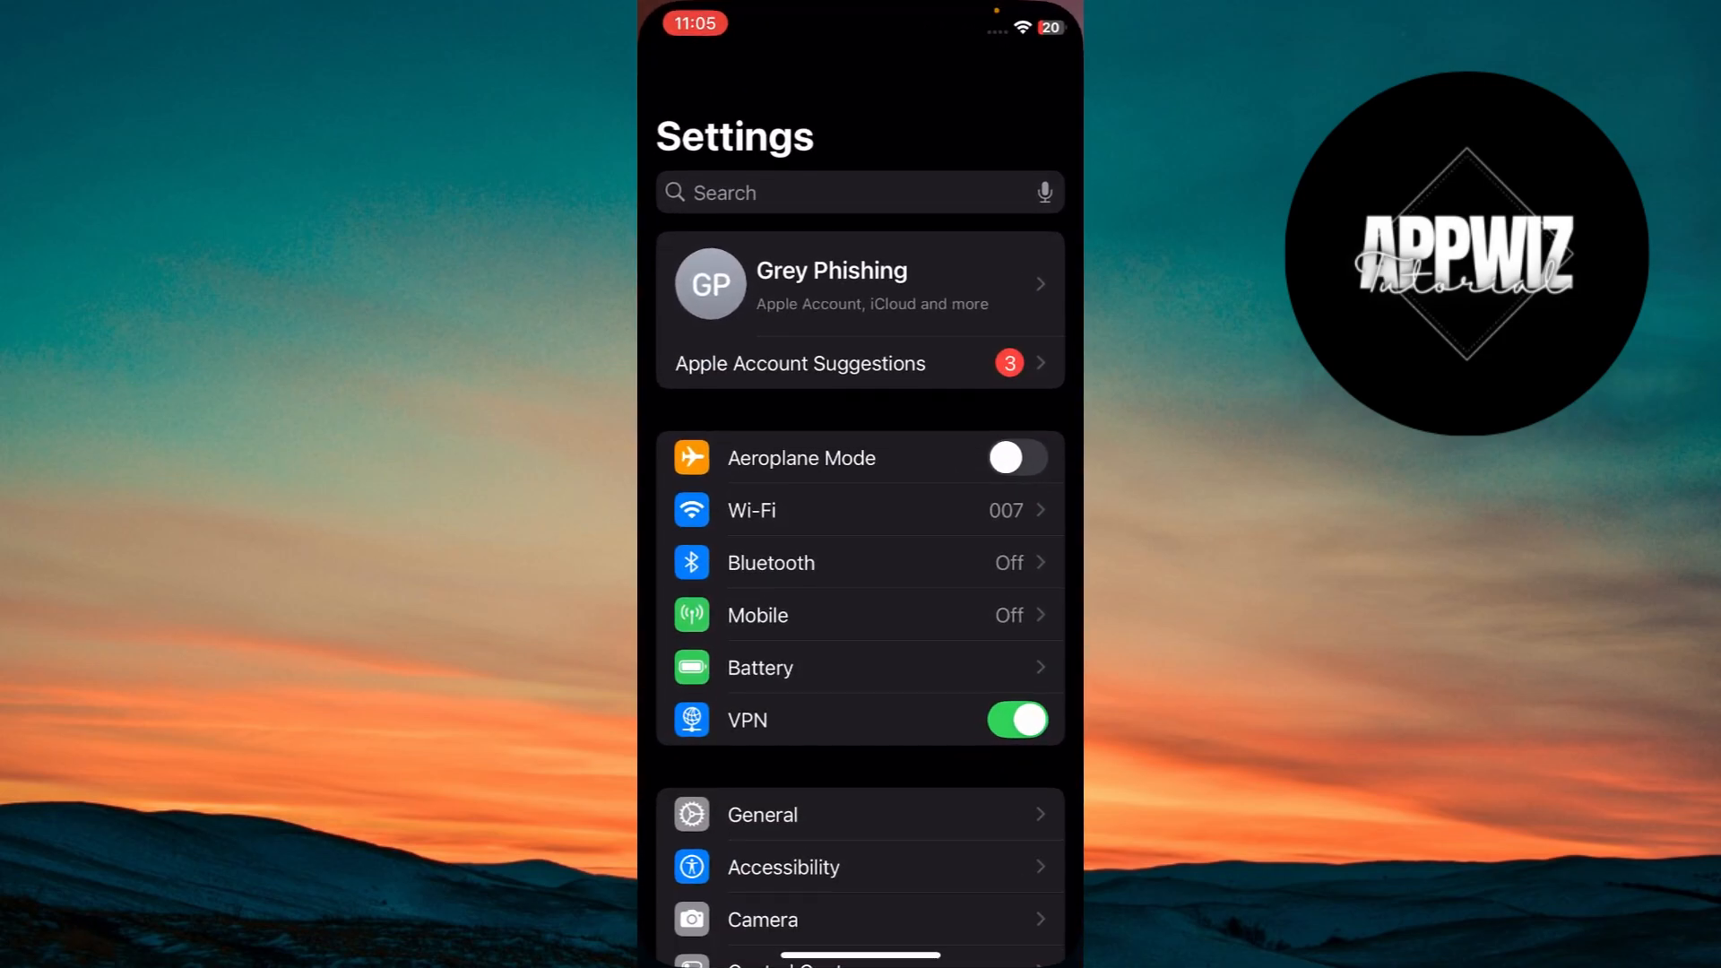
- Go to General > Software Update to see the 374.1 MB iOS 18.3.1 update
left_click(760, 814)
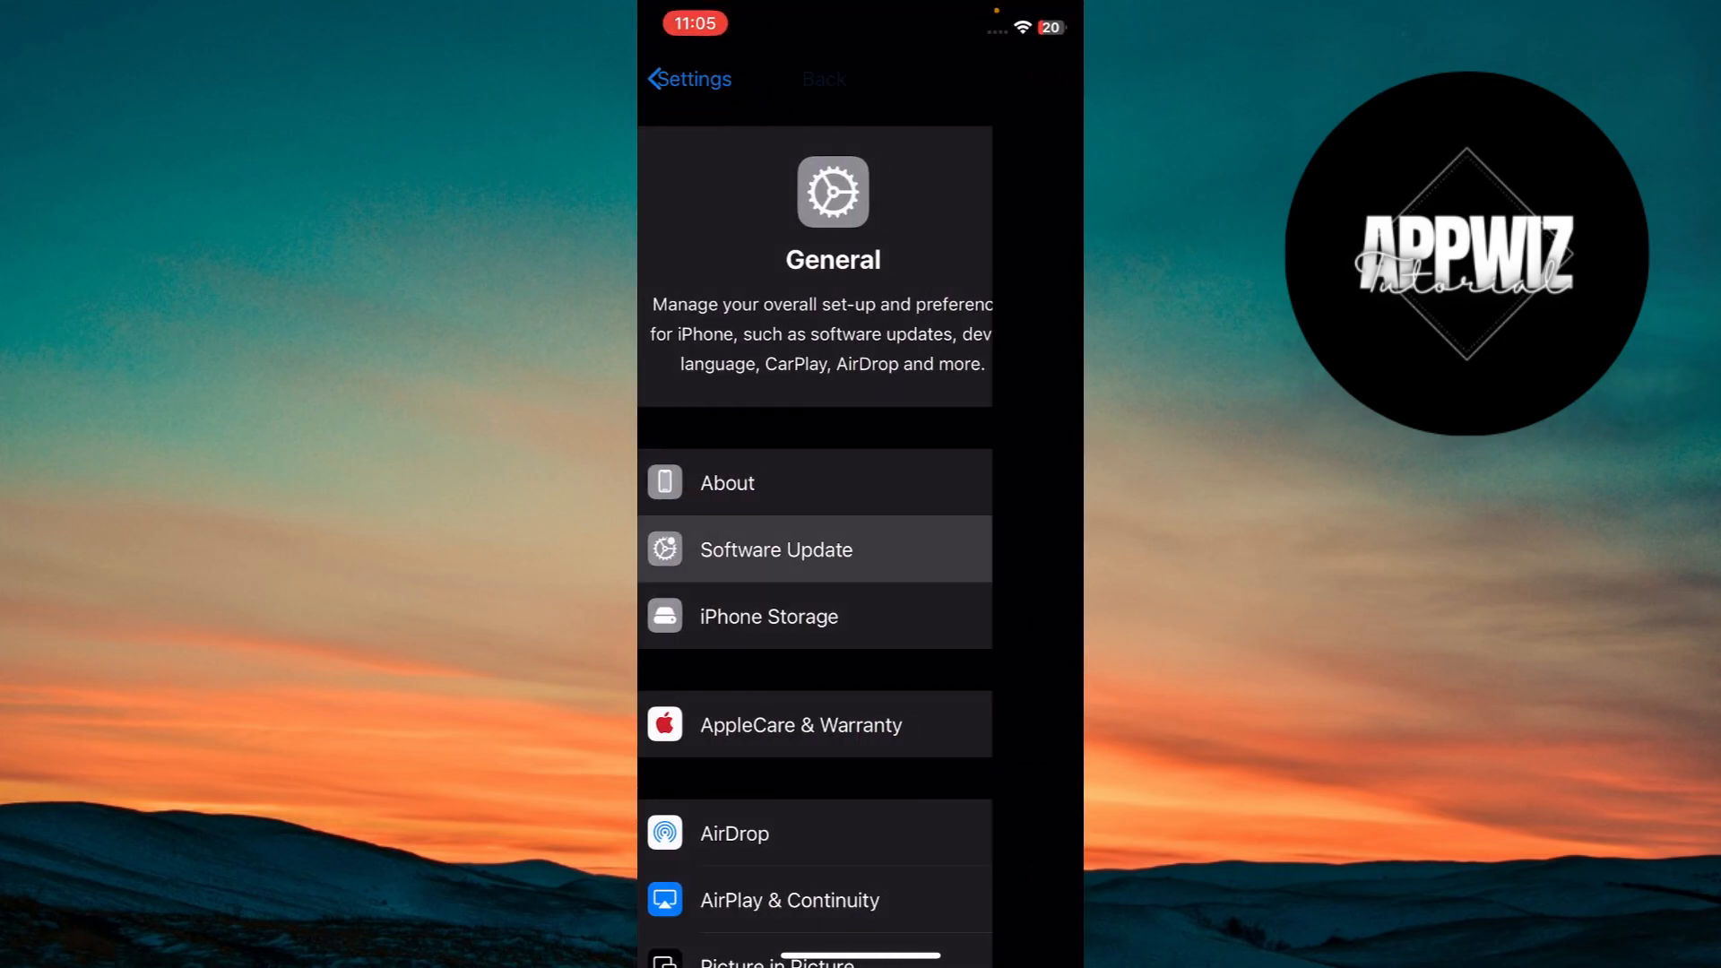
left_click(774, 548)
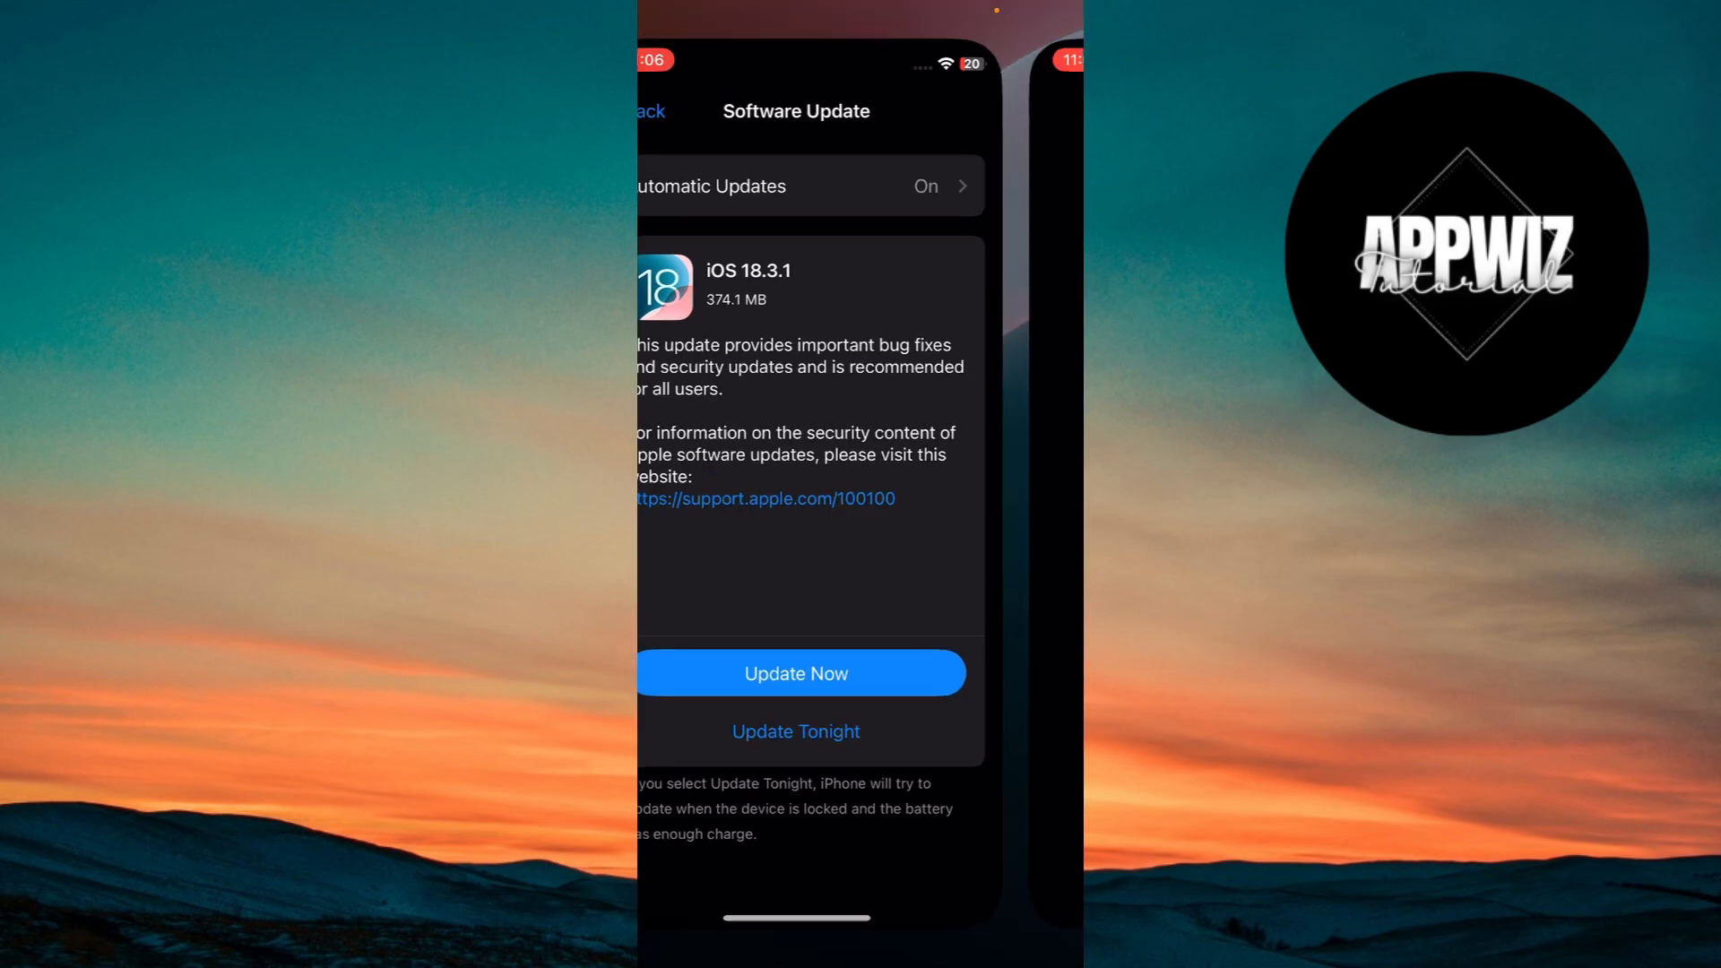
- Follow the support.apple.com/100100 link and read the Apple security releases page down to iOS 18.3.1
left_click(765, 499)
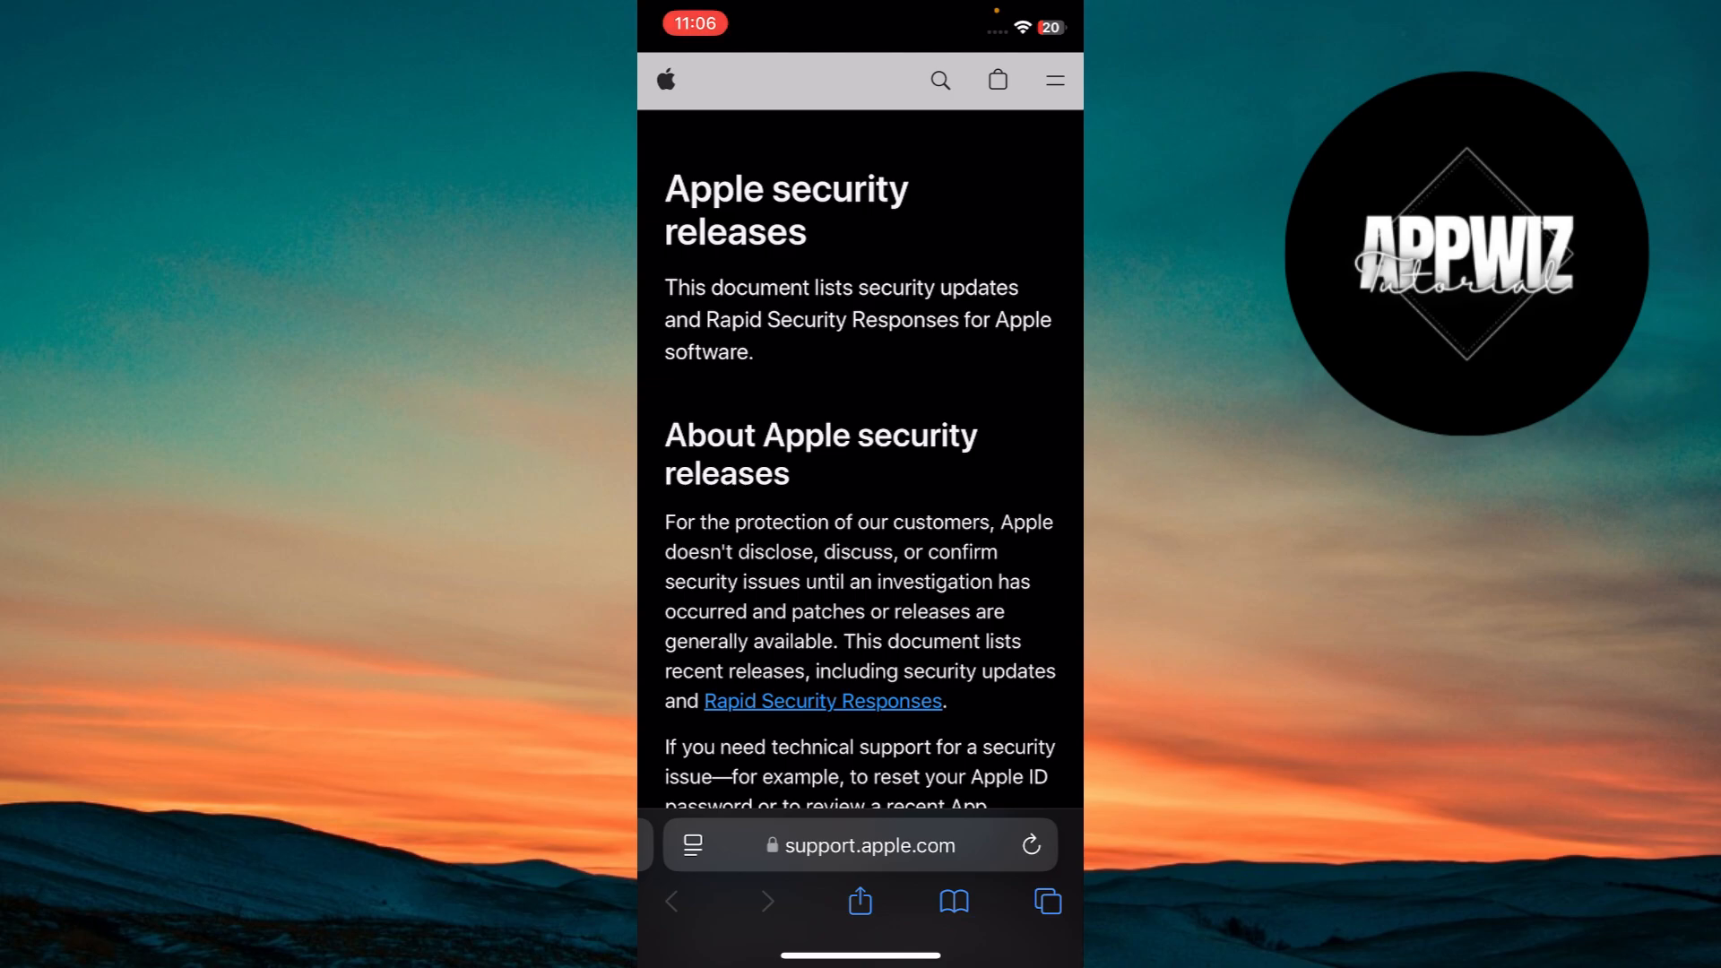
scroll("down", 3)
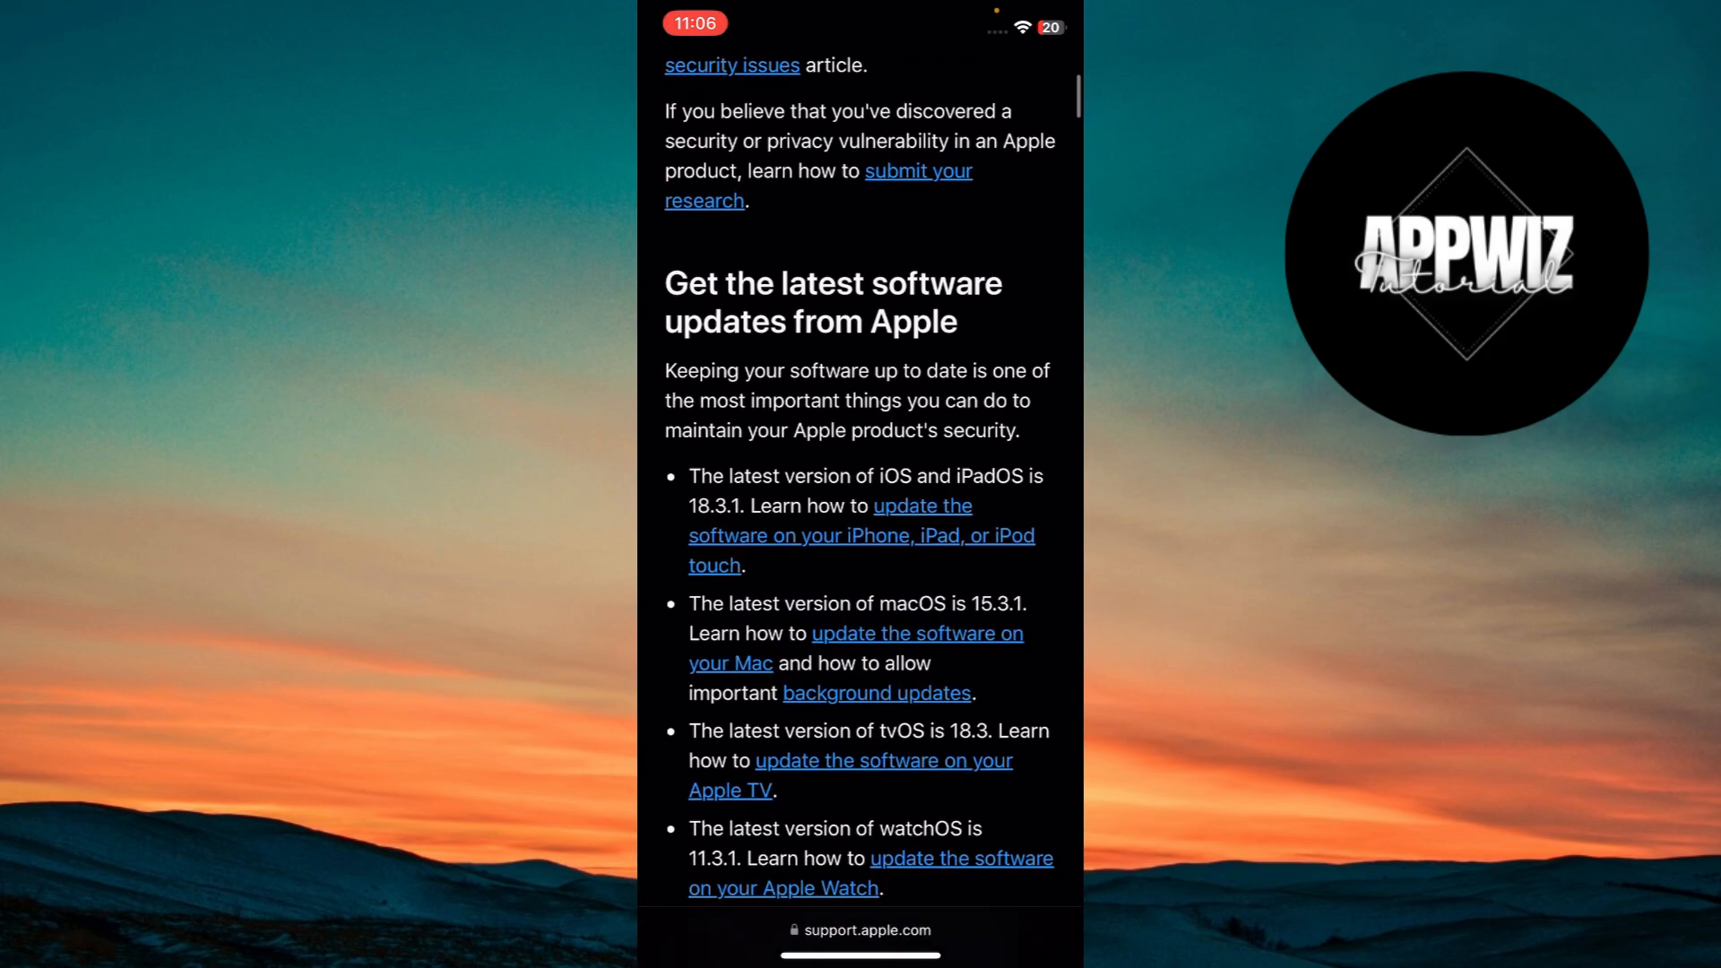
scroll("down", 3)
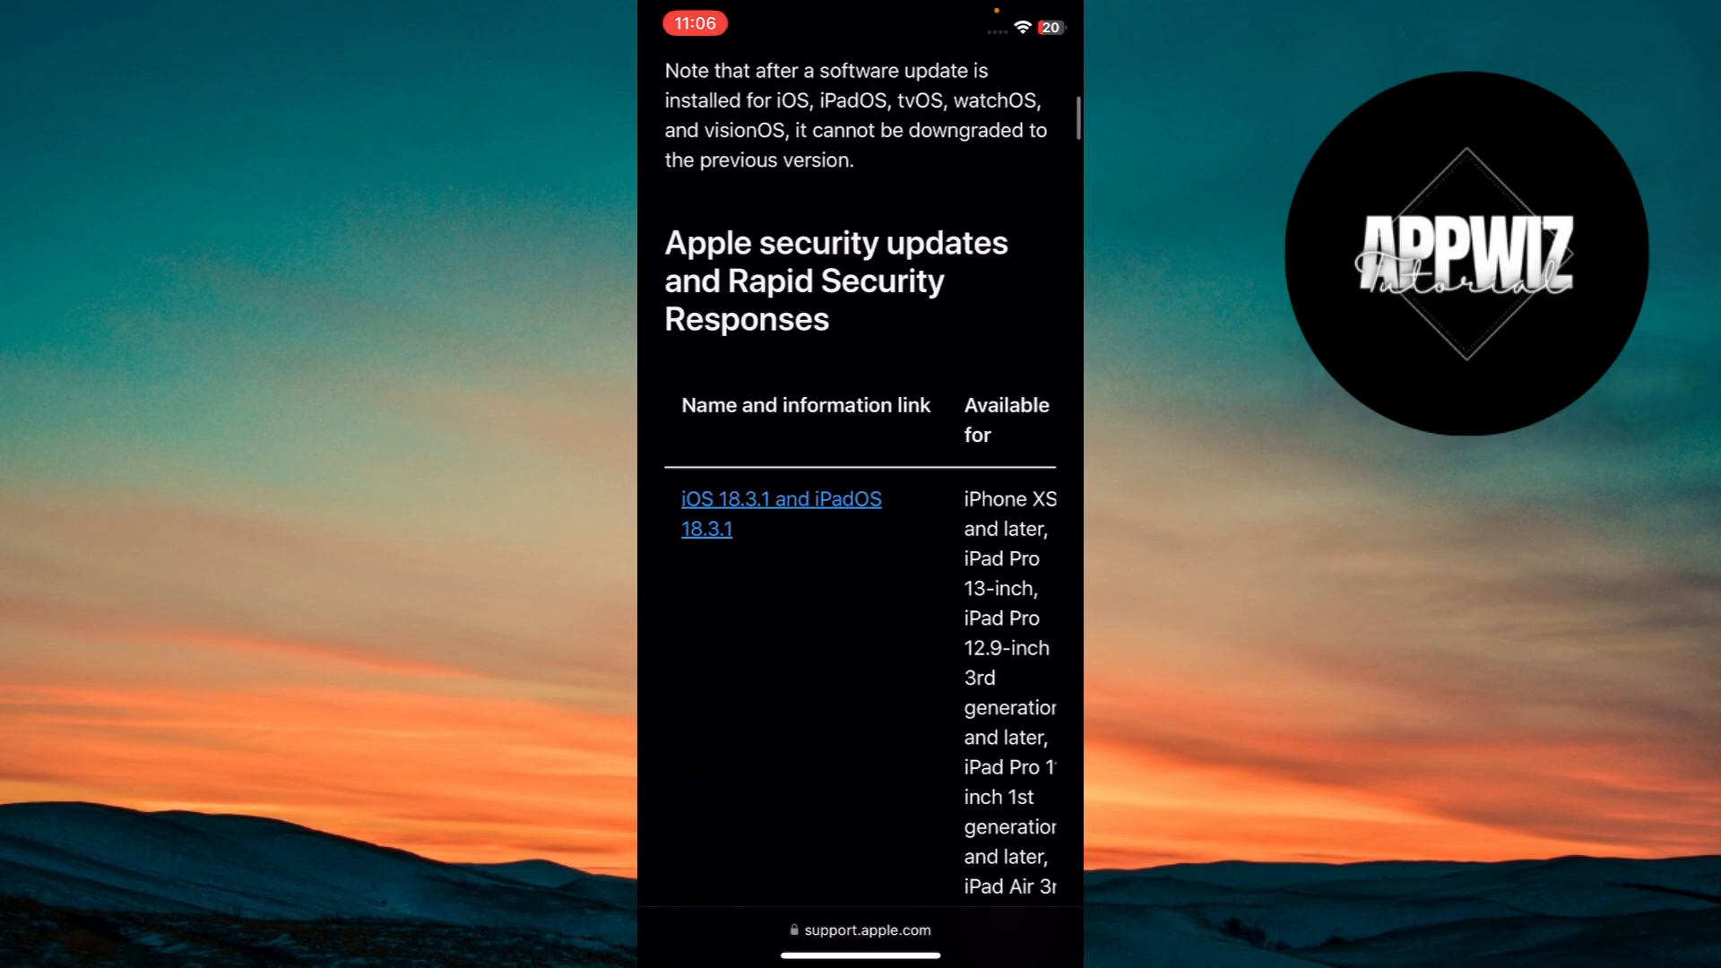
scroll("down", 3)
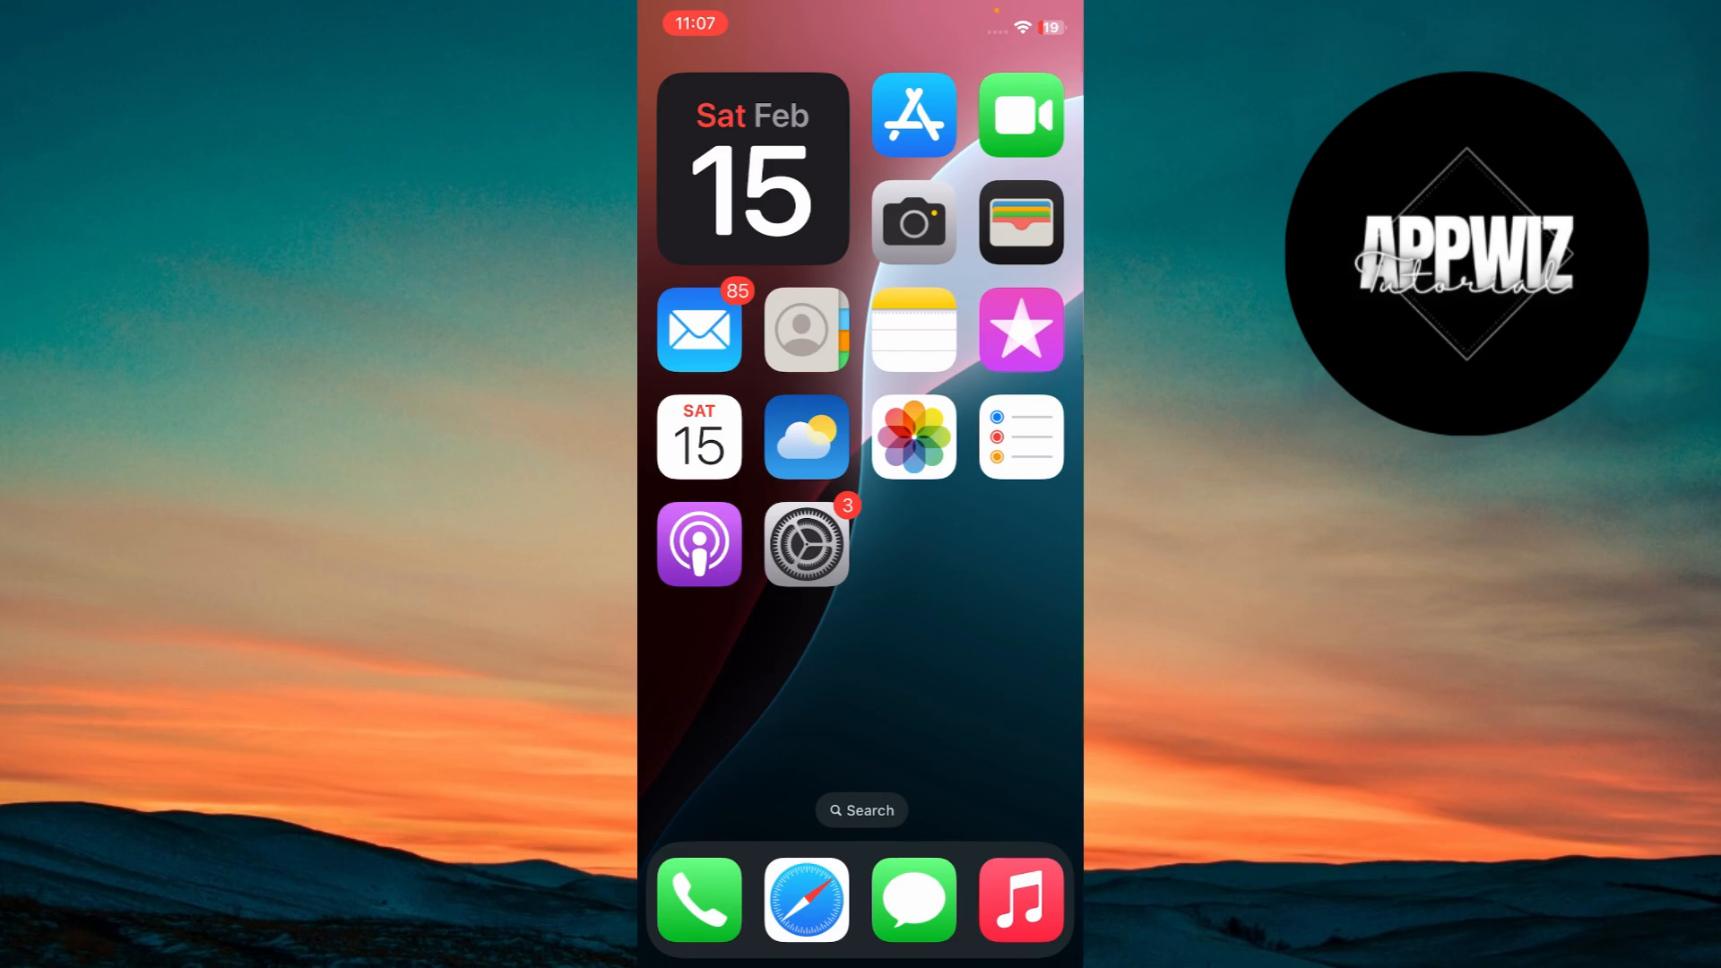
- Reopen Settings to return to the iOS 18.3.1 Software Update page
left_click(805, 541)
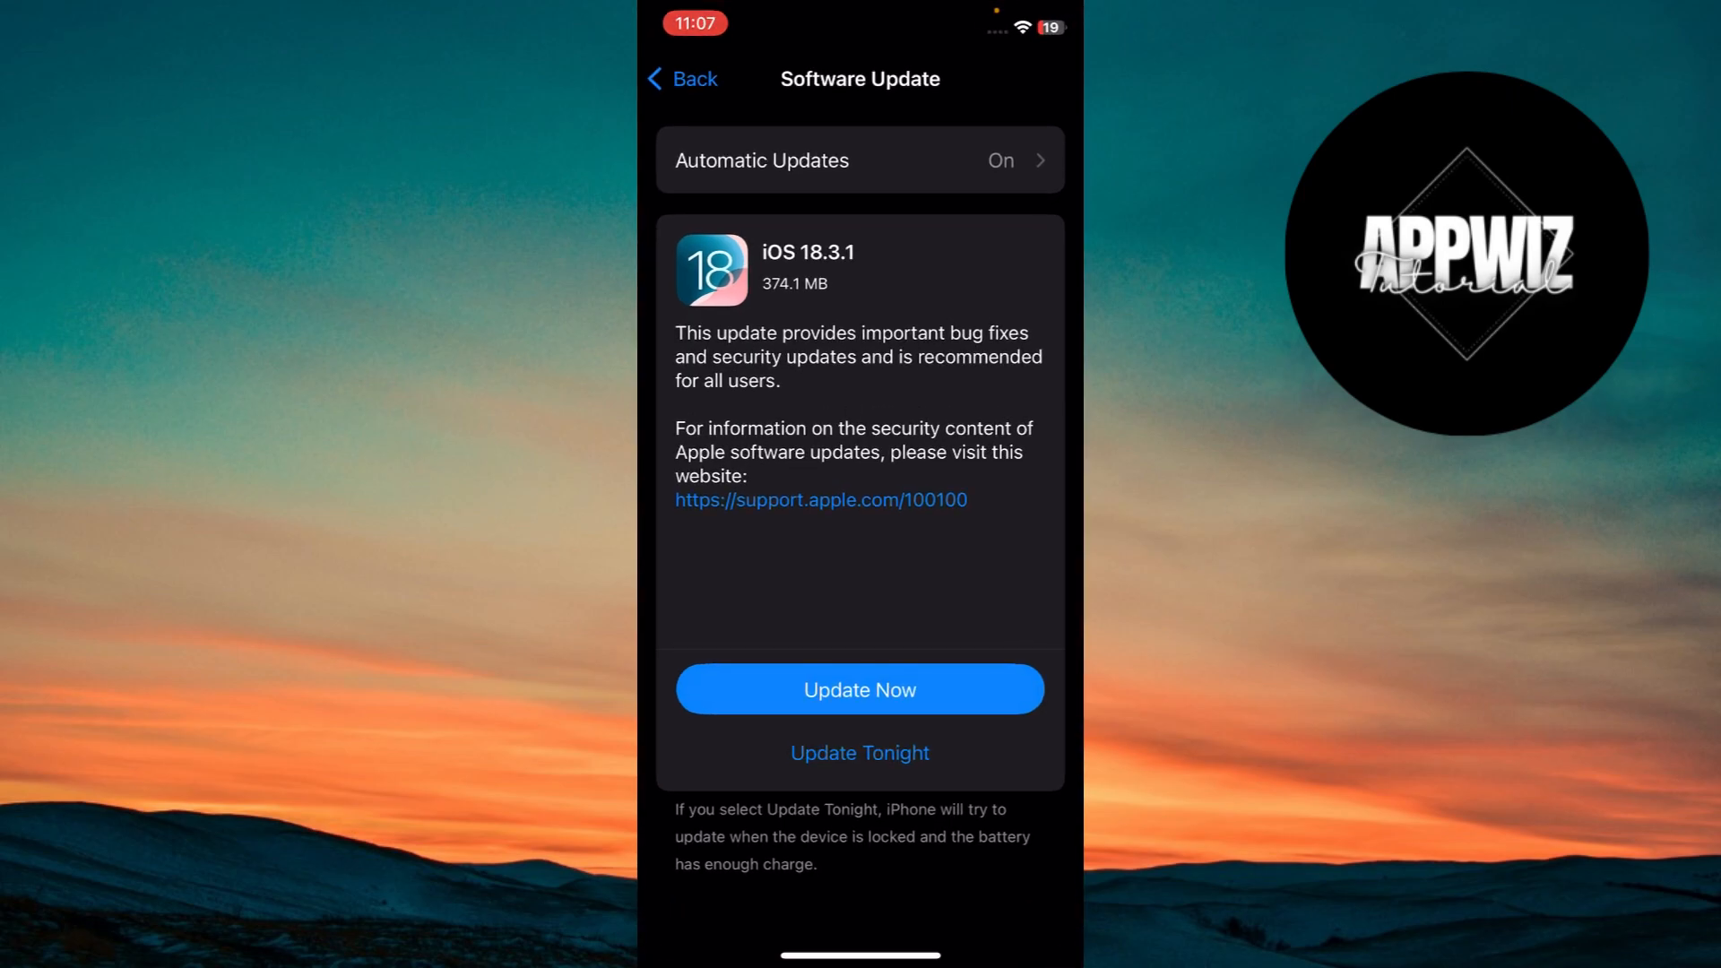
- Return to the main list and briefly view the Accessibility and Control Centre pages
left_click(681, 79)
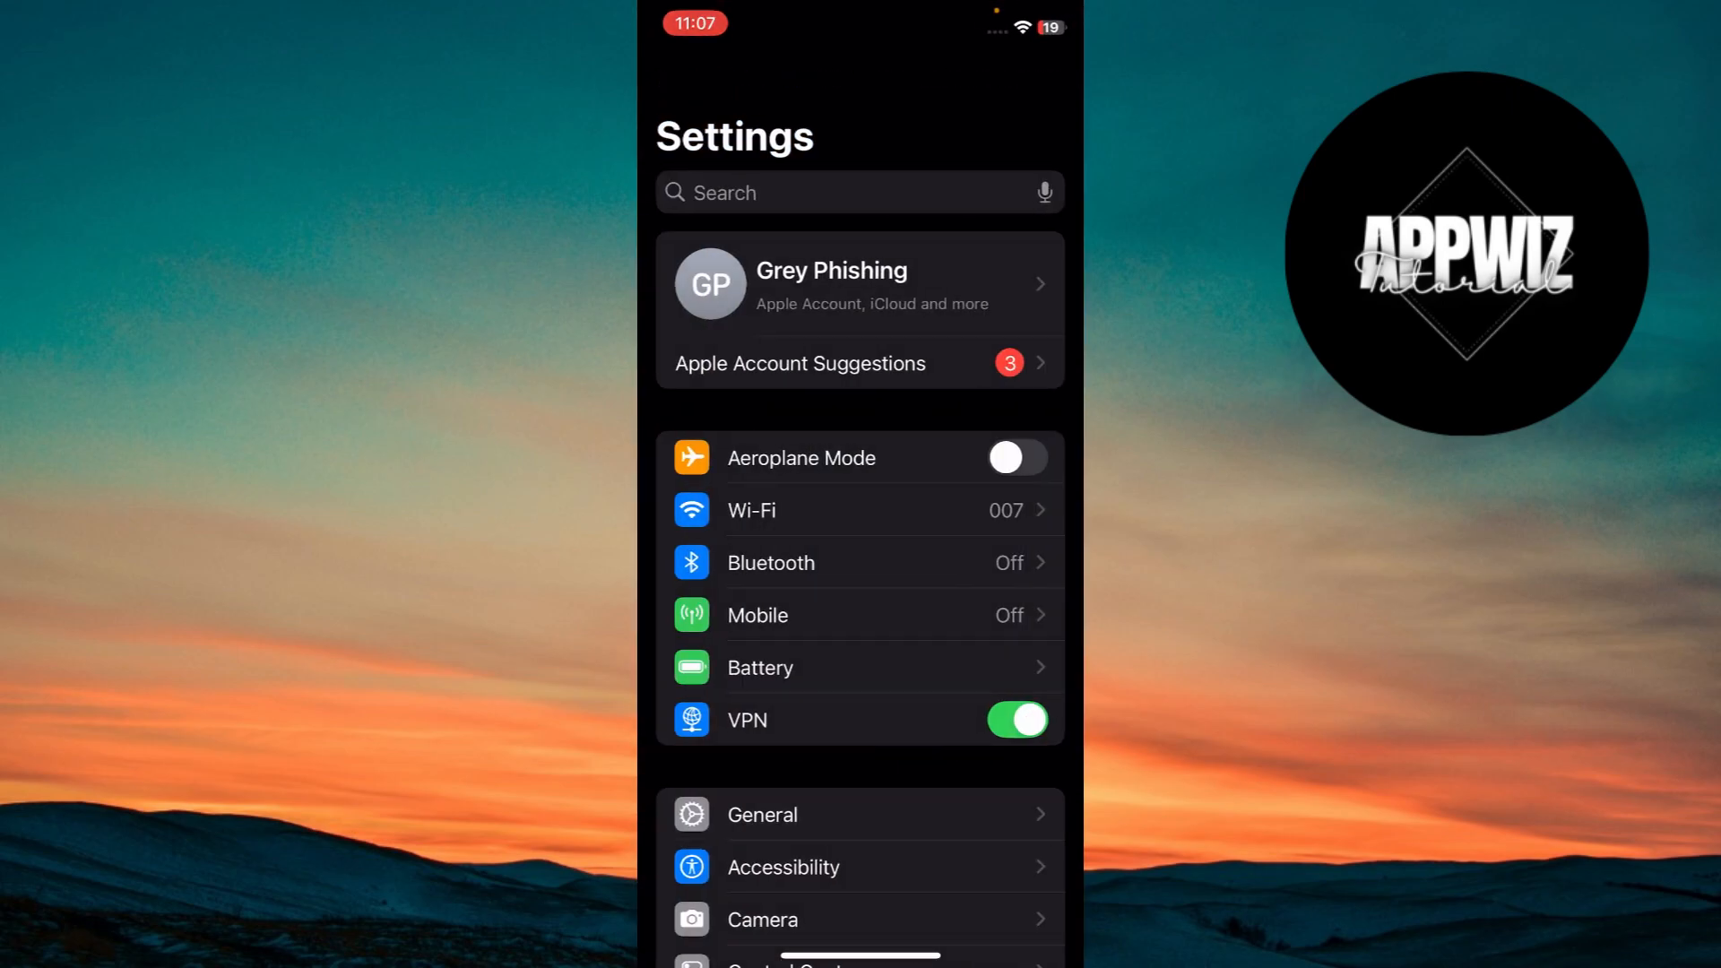
scroll("down", 3)
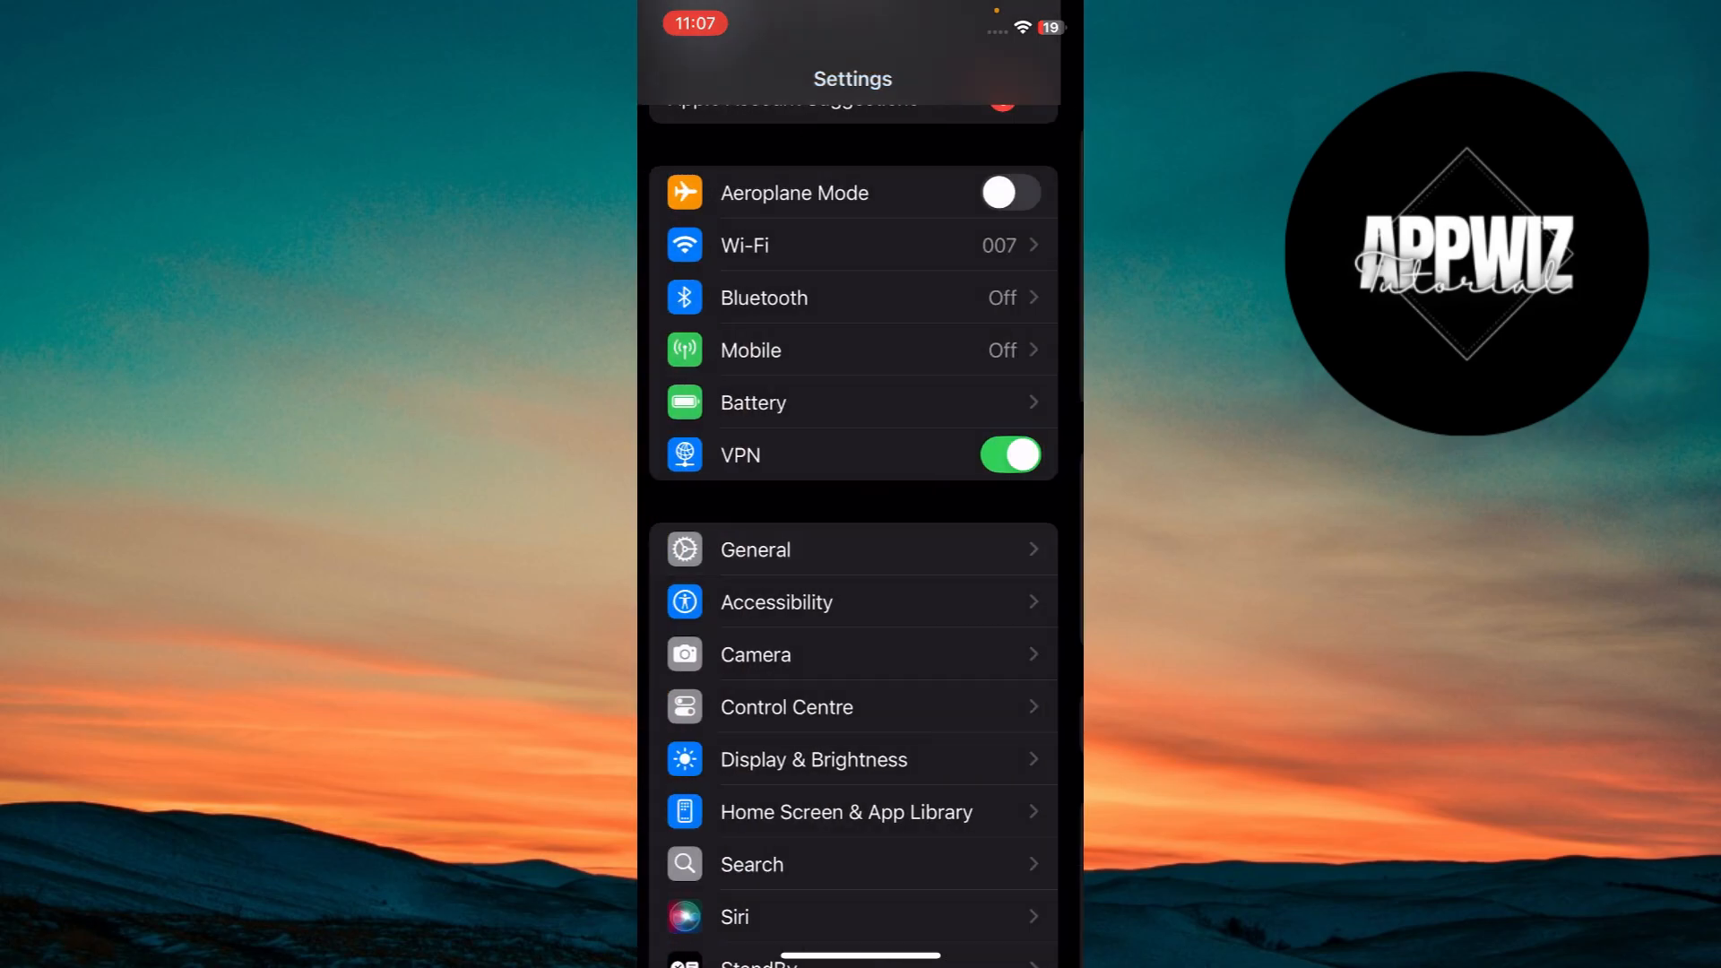
left_click(776, 602)
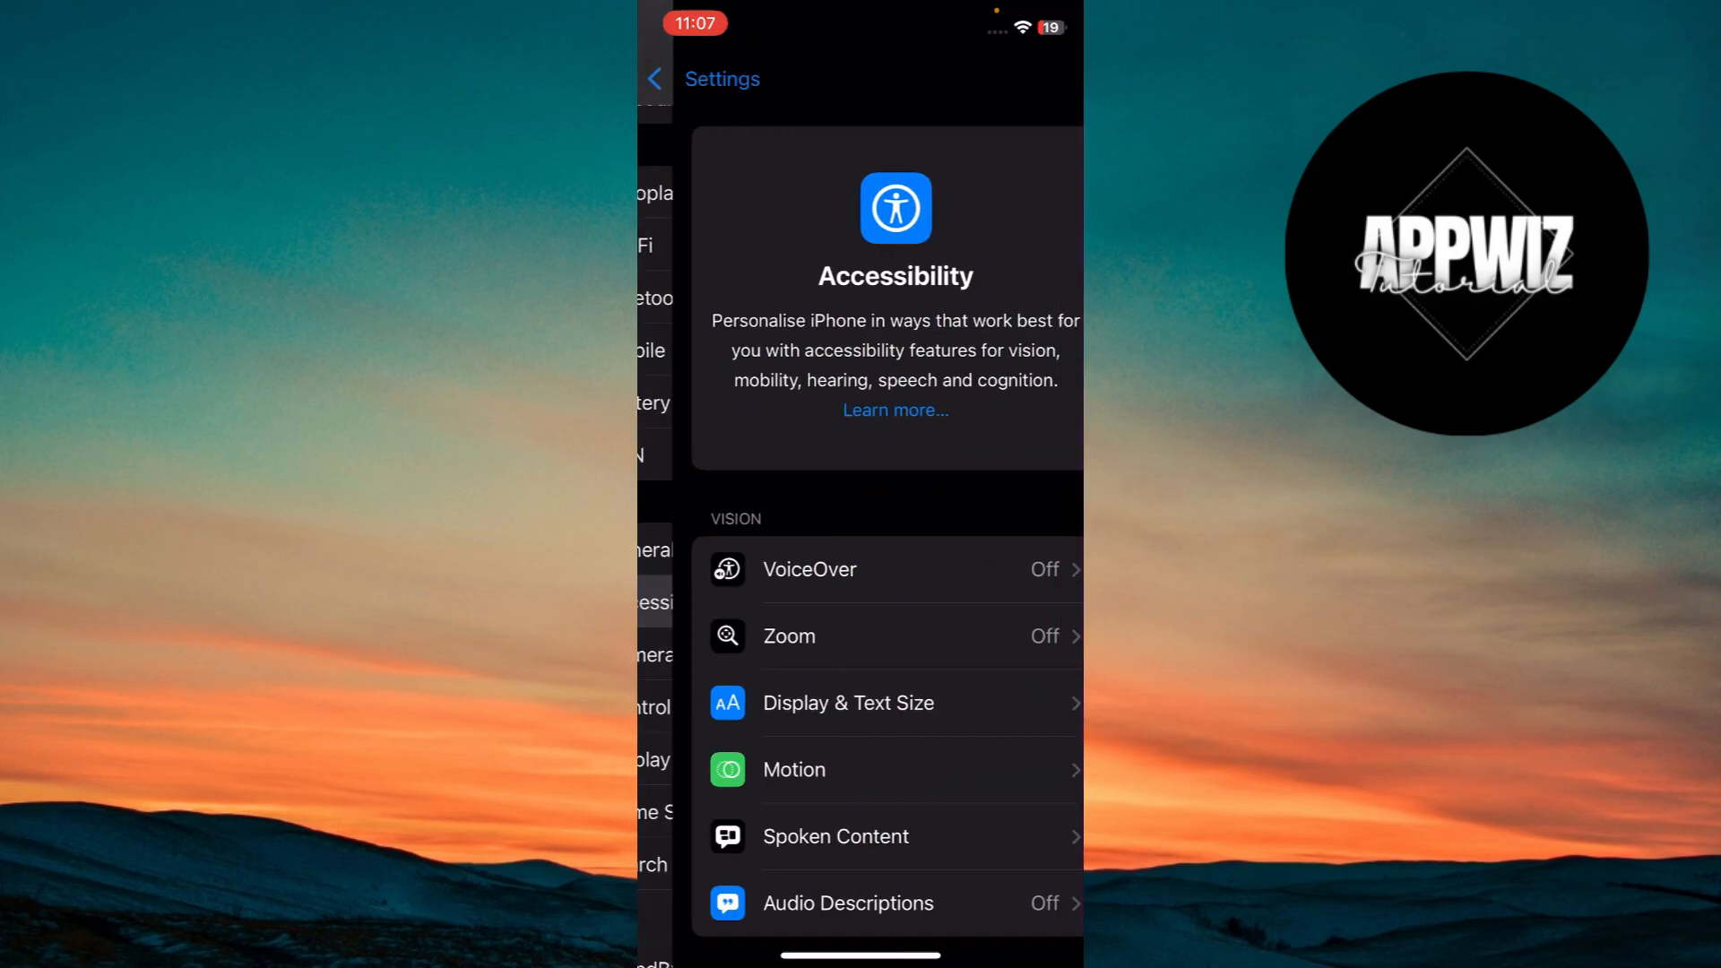
left_click(654, 77)
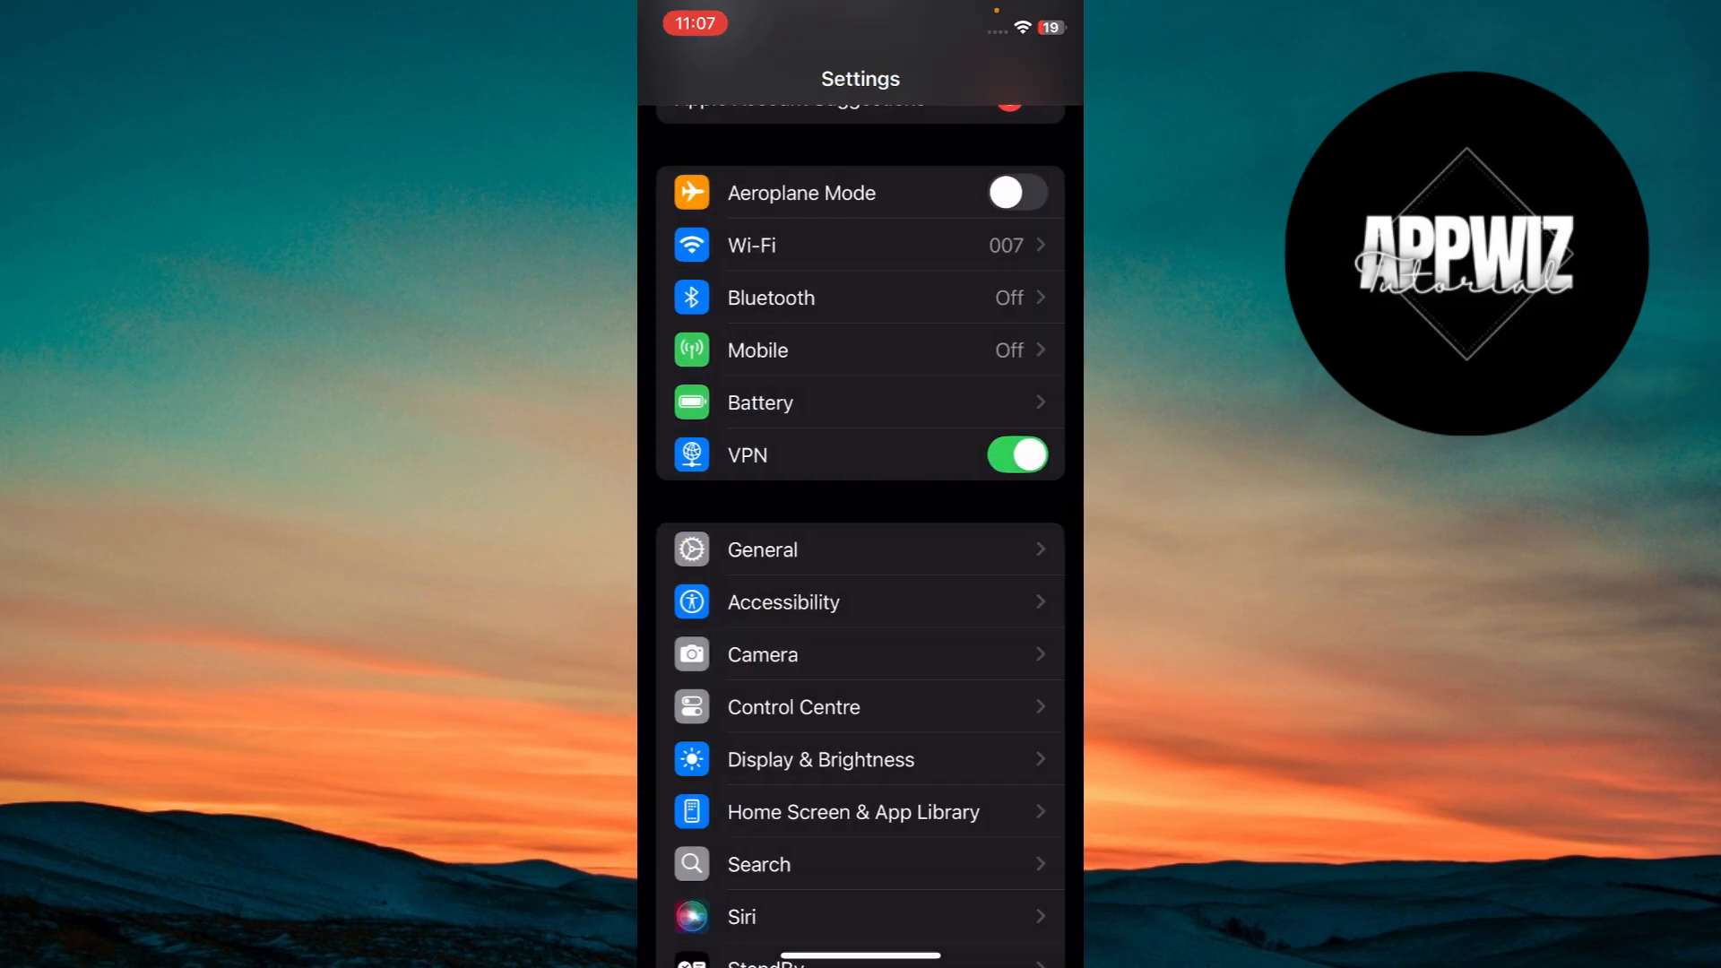
left_click(792, 706)
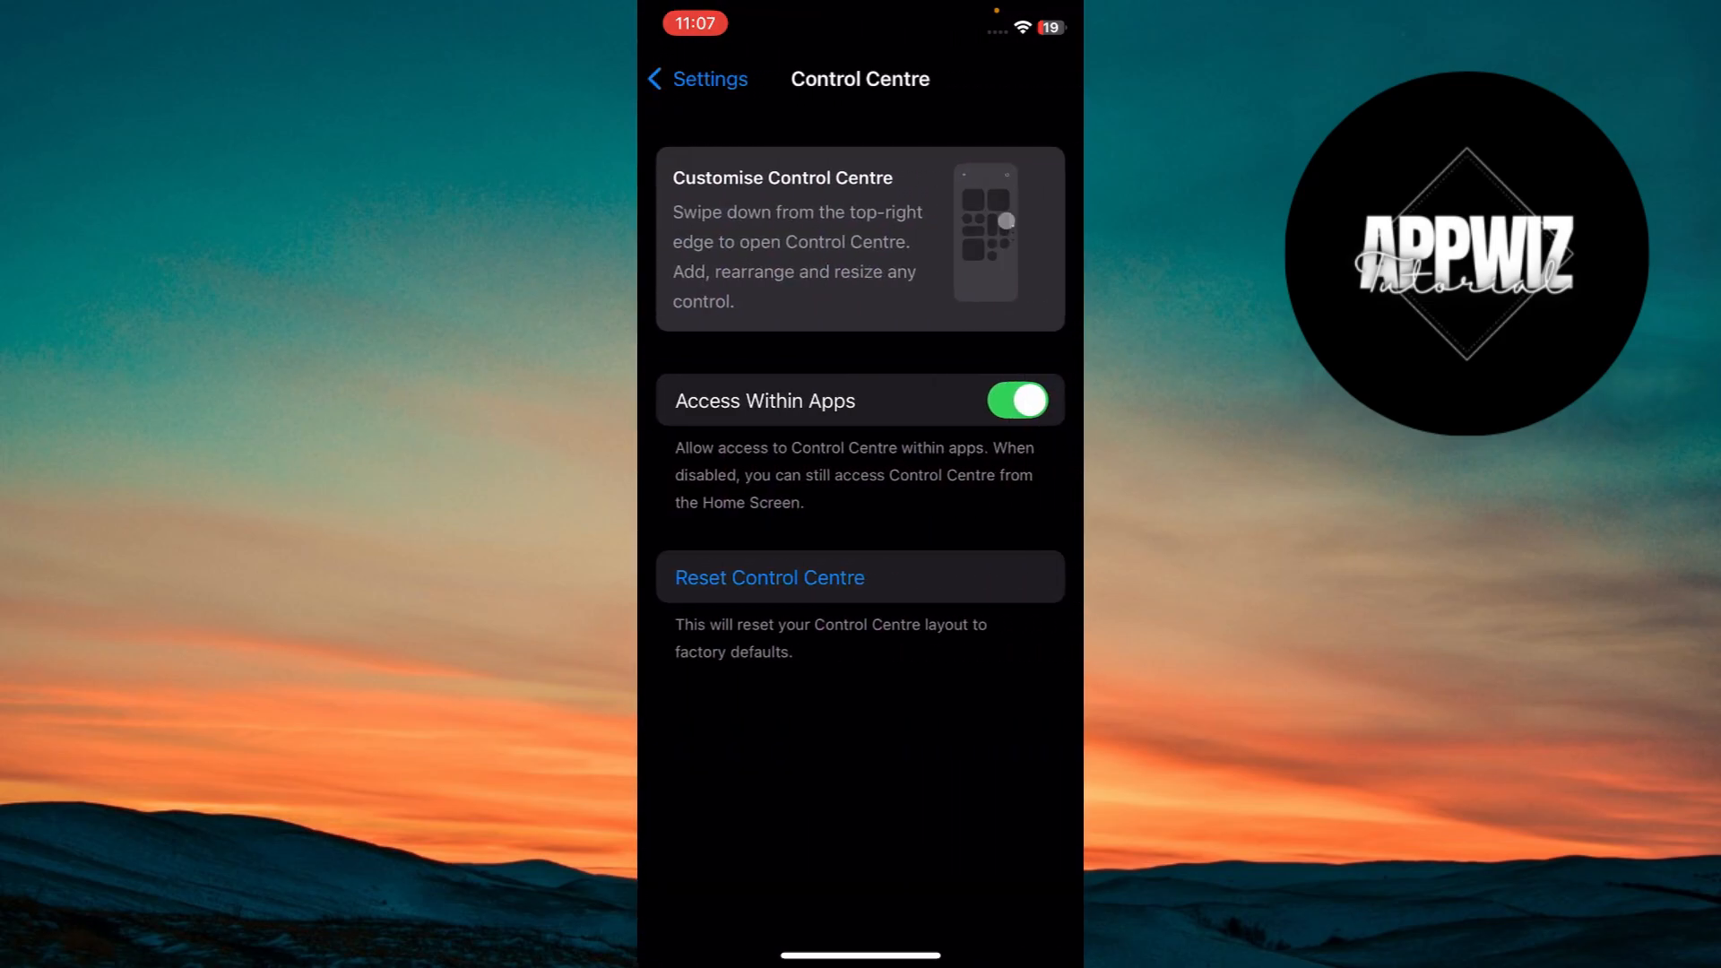
left_click(697, 79)
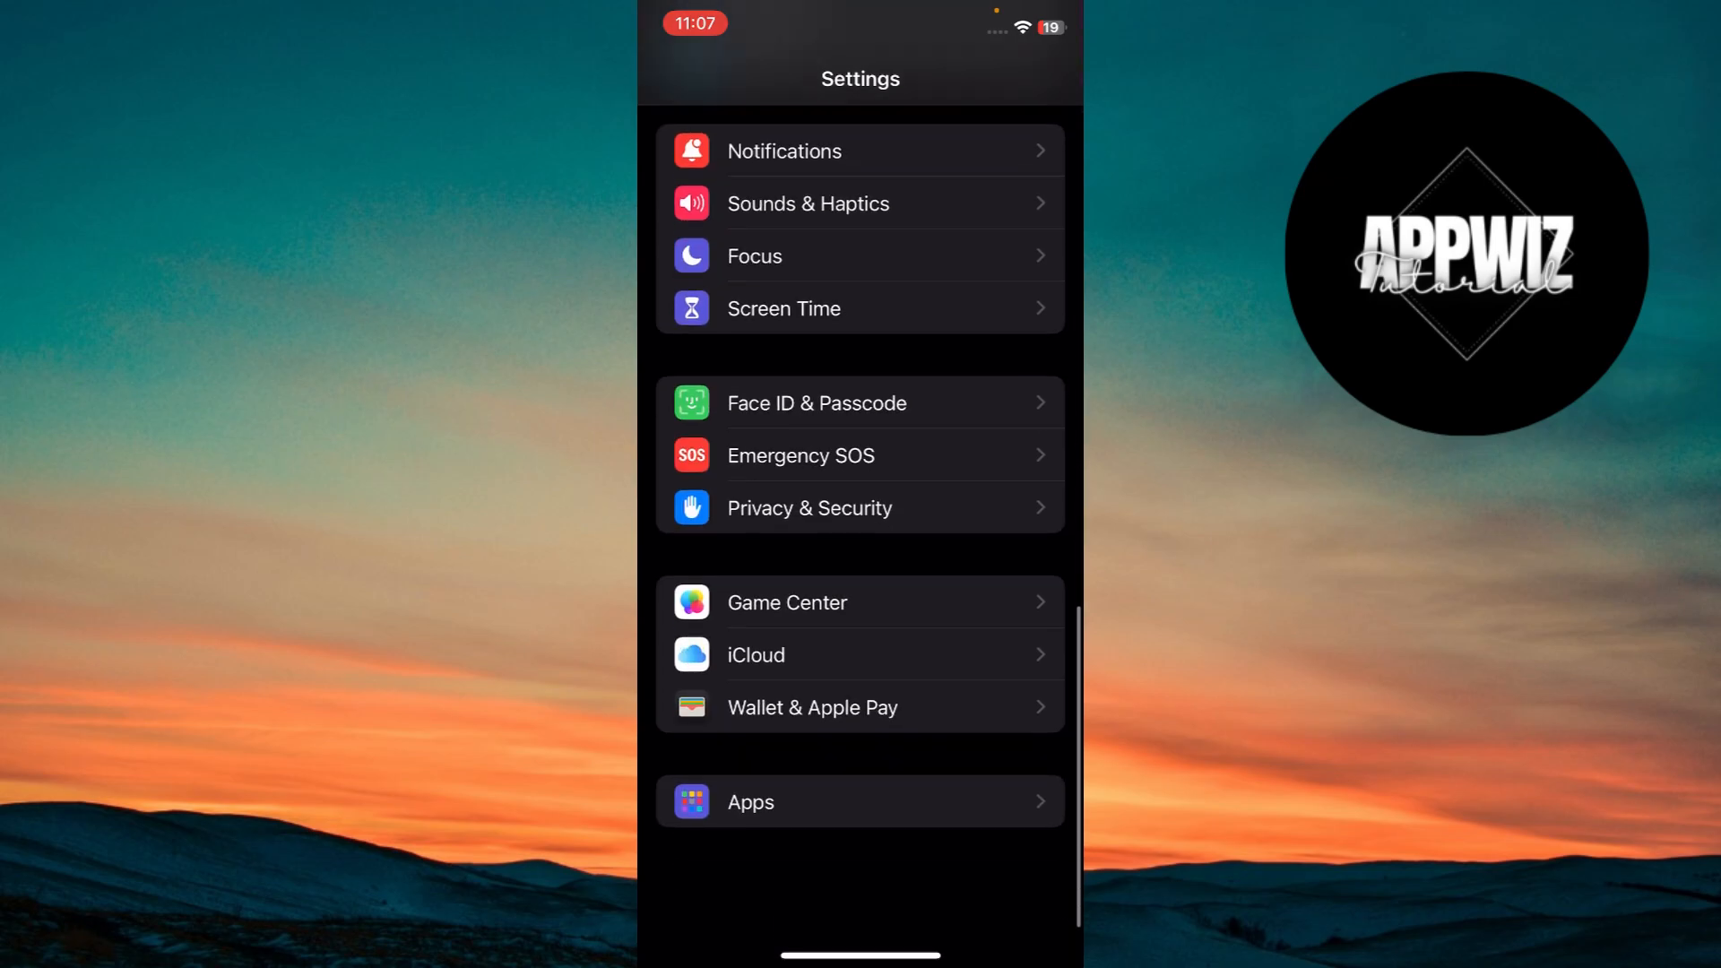
- Enter Face ID & Passcode and cancel the passcode prompt
left_click(815, 403)
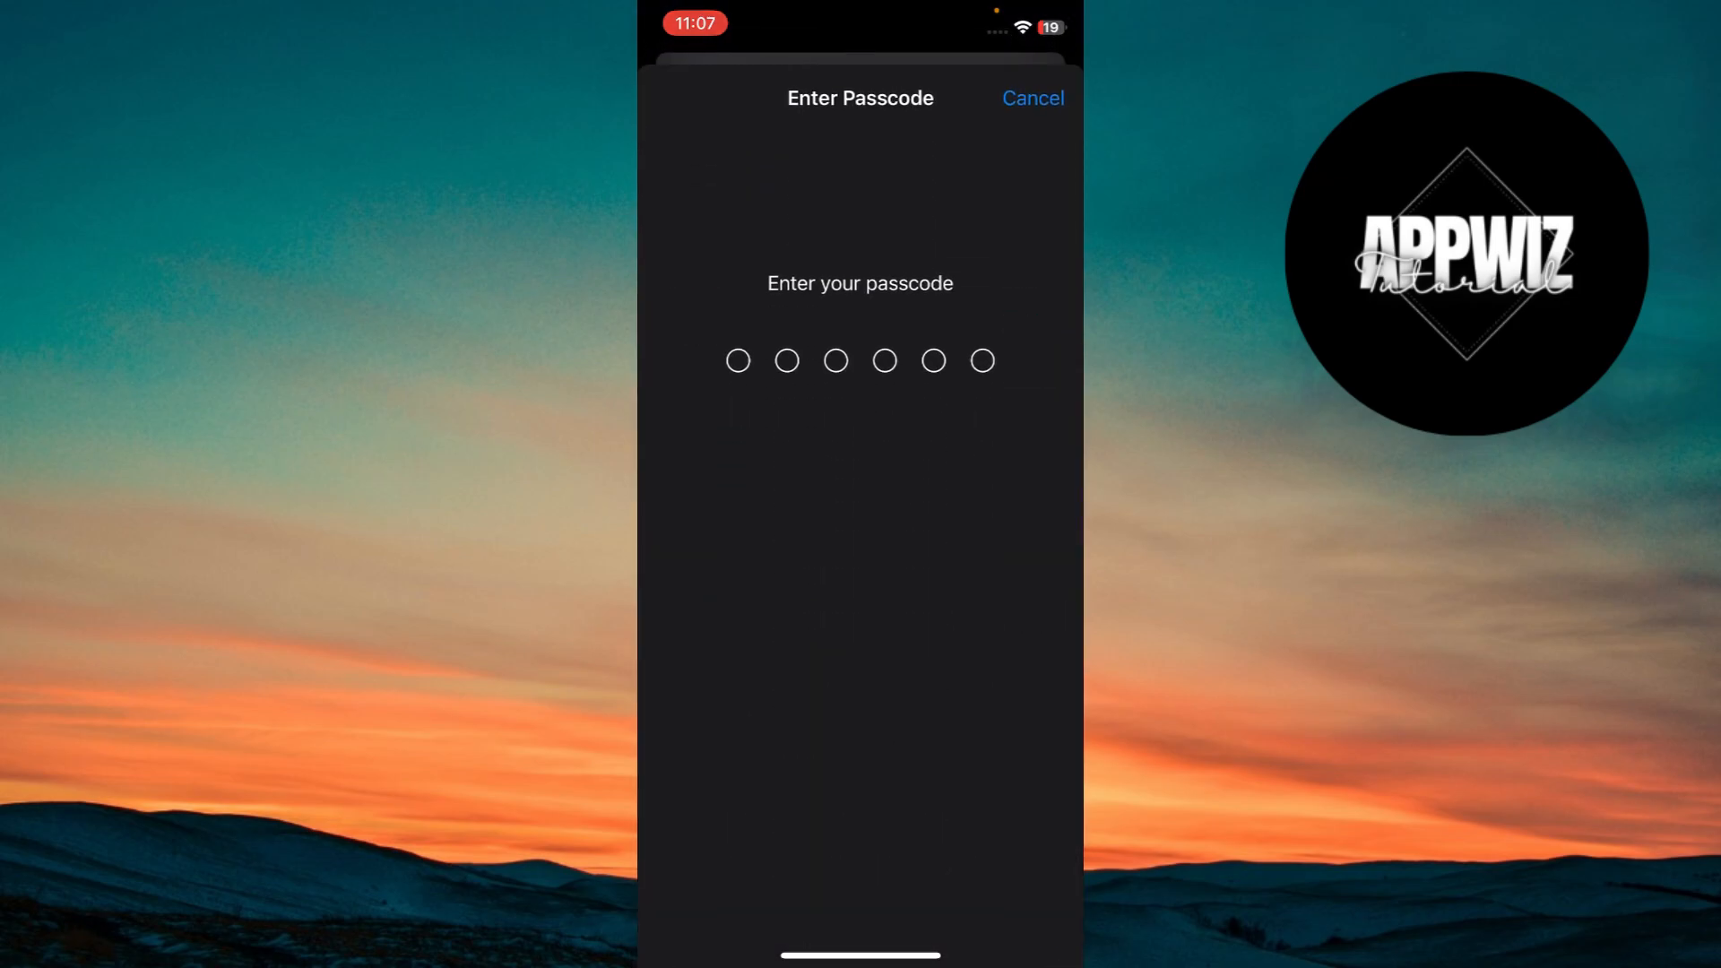
left_click(1029, 97)
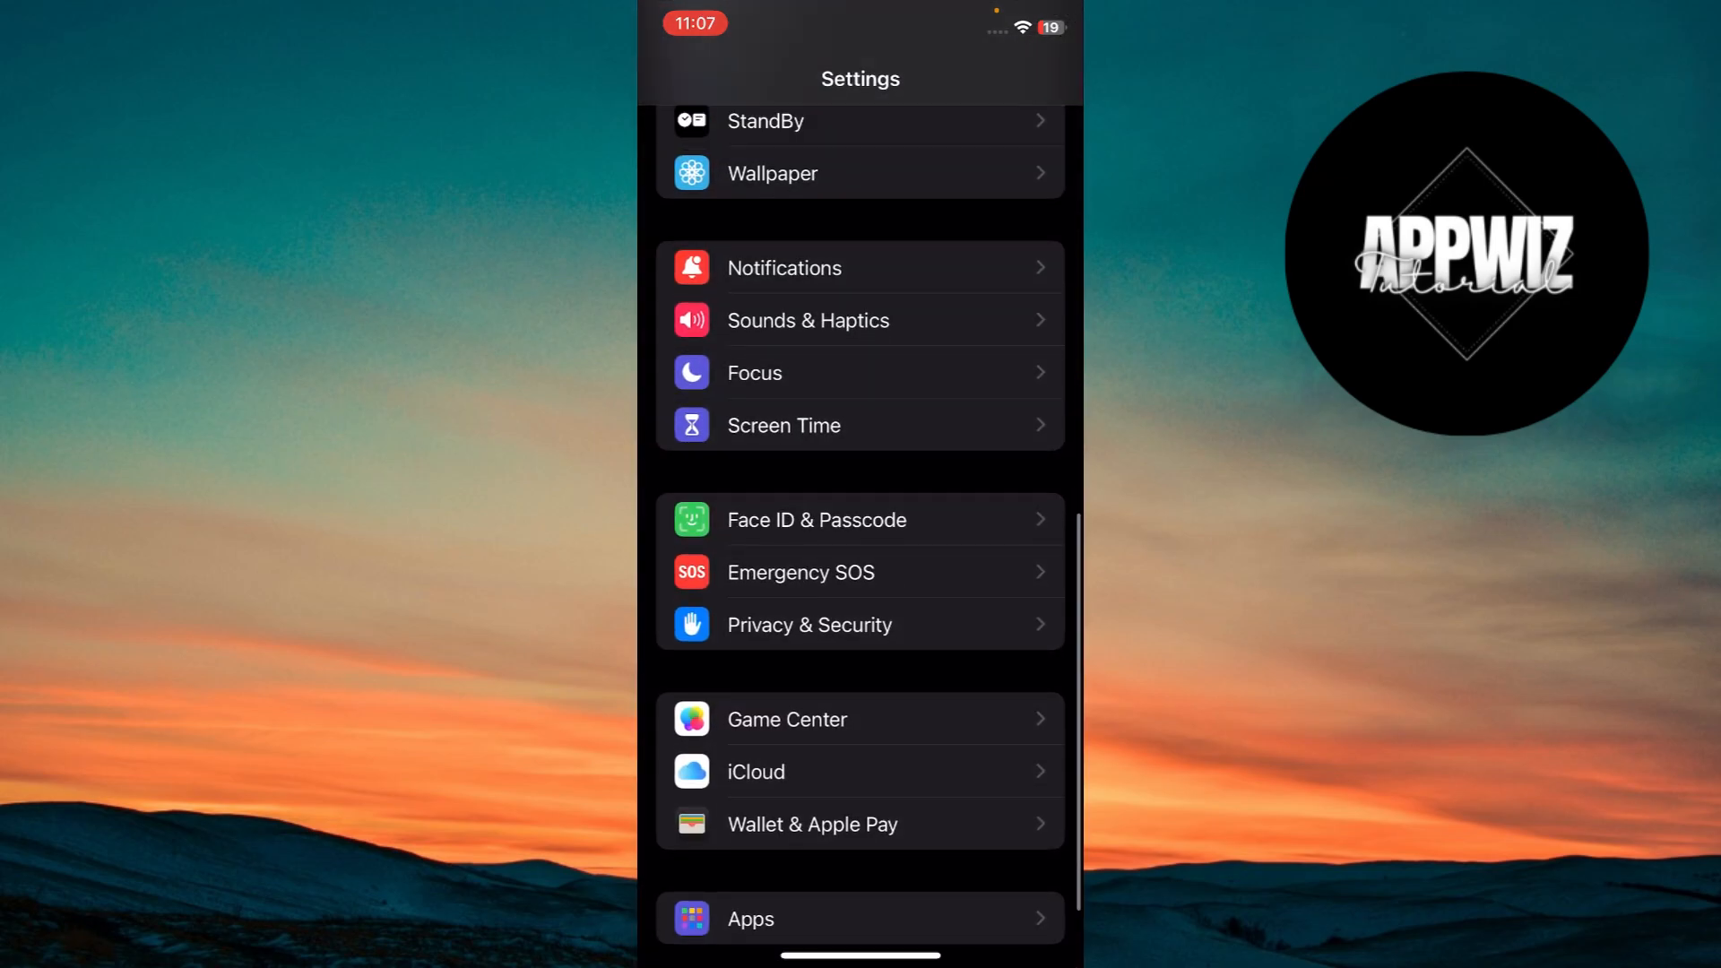